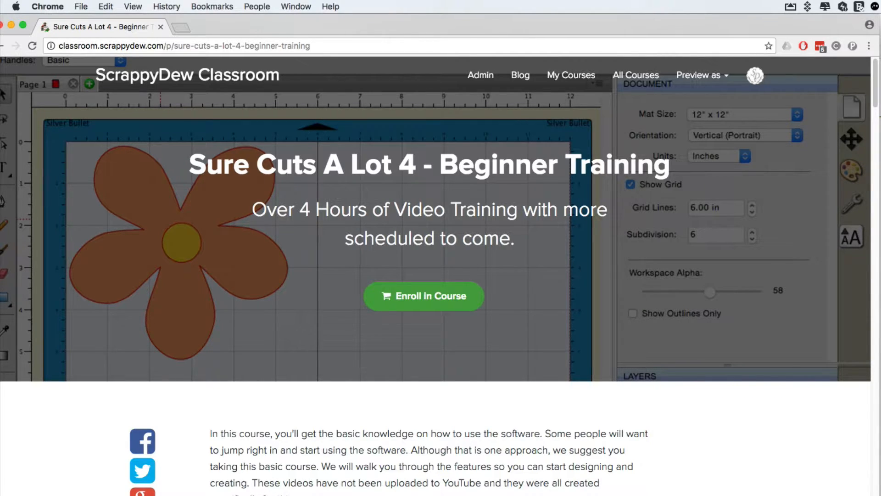
Drag two knocked-out heart pieces away from the rest of the heart.
{"action": "scroll", "scroll_direction": "down", "scroll_amount": 3}
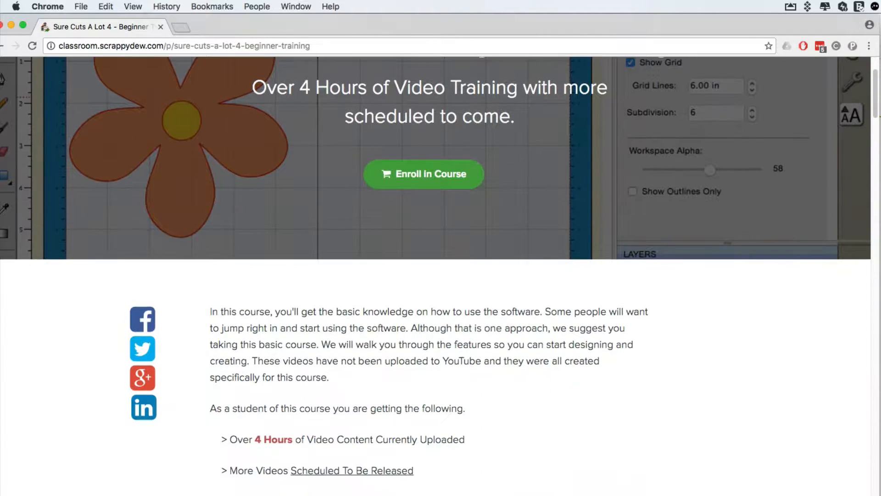
{"action": "scroll", "scroll_direction": "down", "scroll_amount": 3}
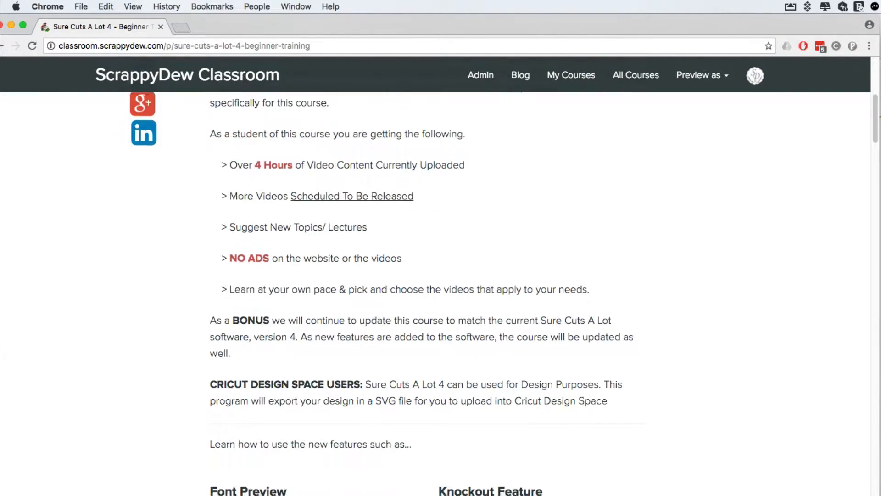
{"action": "scroll", "scroll_direction": "down", "scroll_amount": 3}
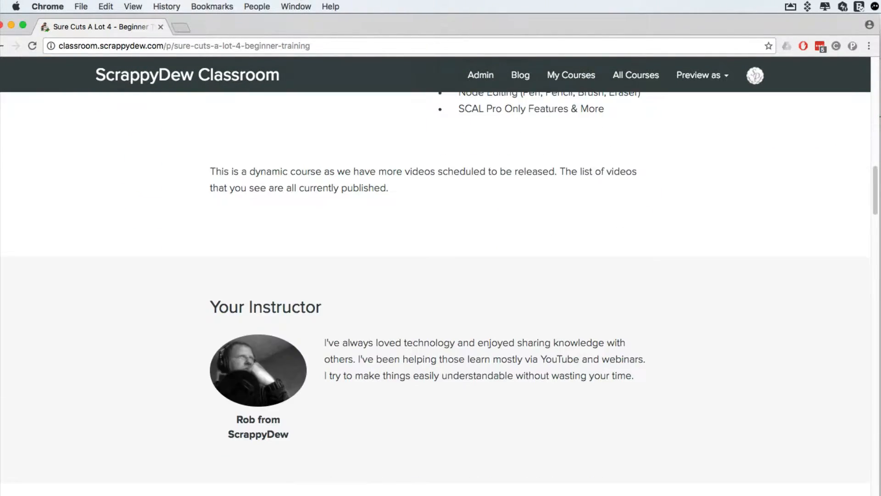
{"action": "scroll", "scroll_direction": "up", "scroll_amount": 3}
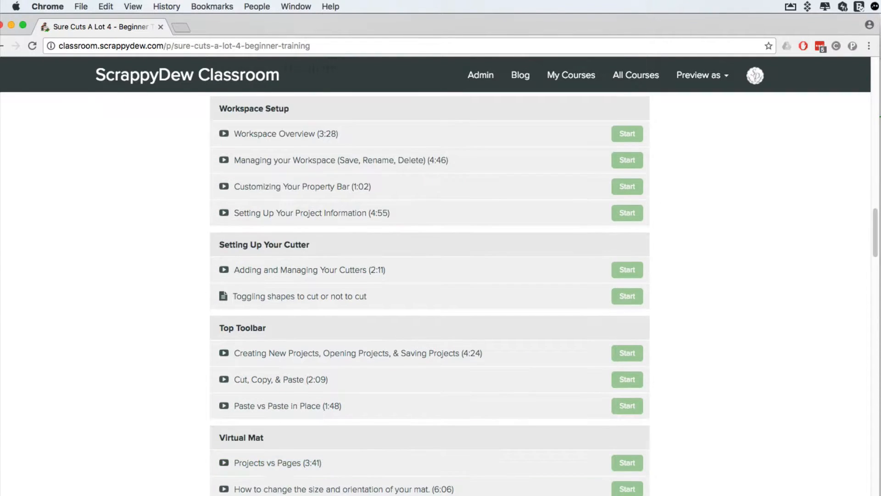
{"action": "scroll", "scroll_direction": "down", "scroll_amount": 3}
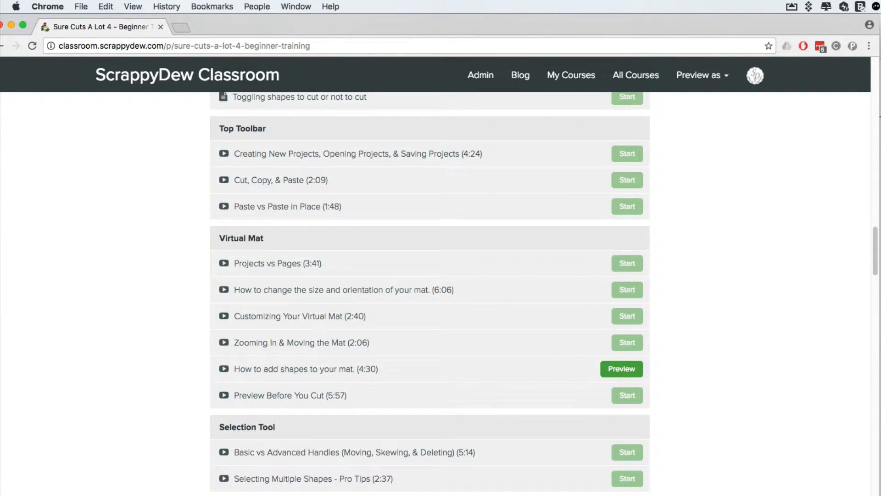
{"action": "scroll", "scroll_direction": "down", "scroll_amount": 3}
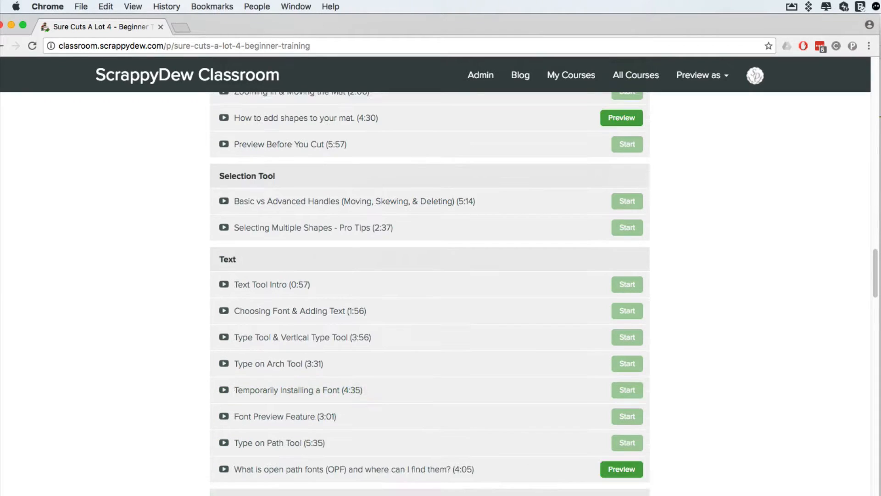
{"action": "scroll", "scroll_direction": "down", "scroll_amount": 3}
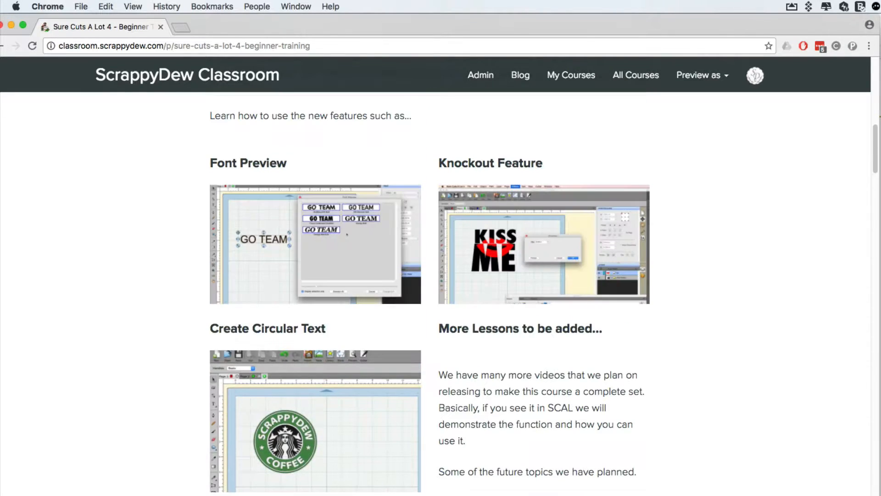
{"action": "scroll", "scroll_direction": "up", "scroll_amount": 3}
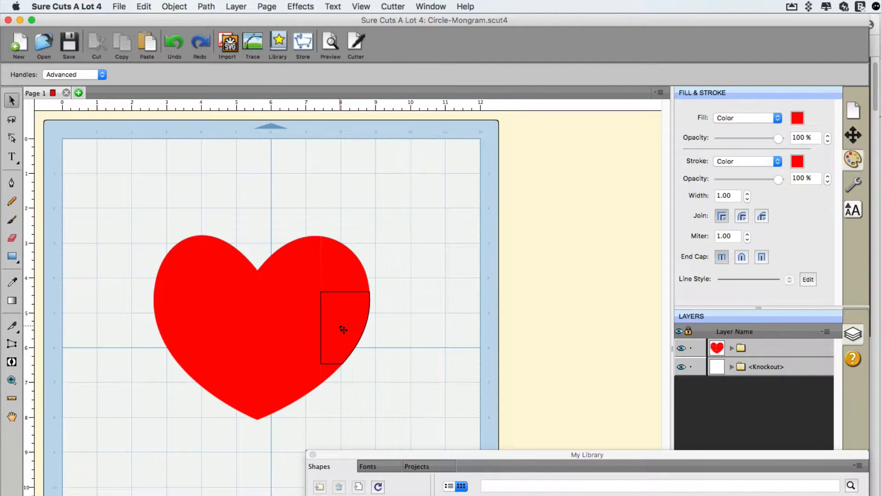
{"action": "mouse_move", "coordinate": [337, 328]}
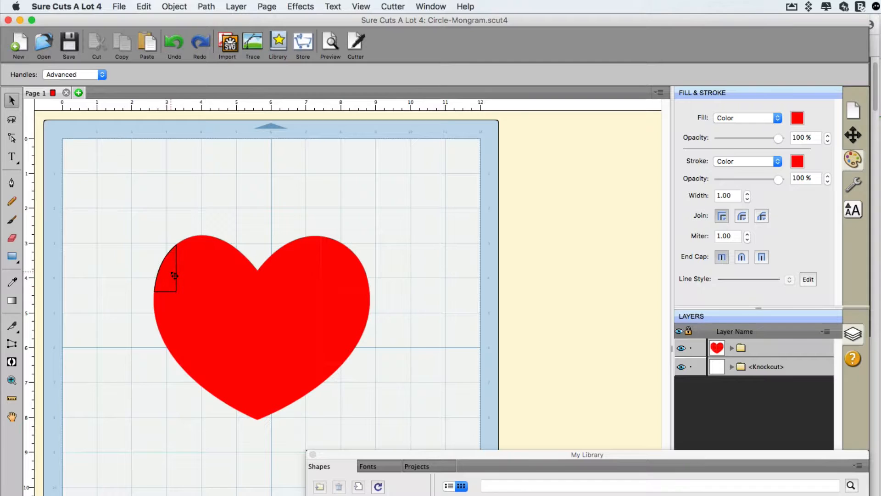
{"action": "left_click_drag", "start_coordinate": [171, 275], "coordinate": [214, 222]}
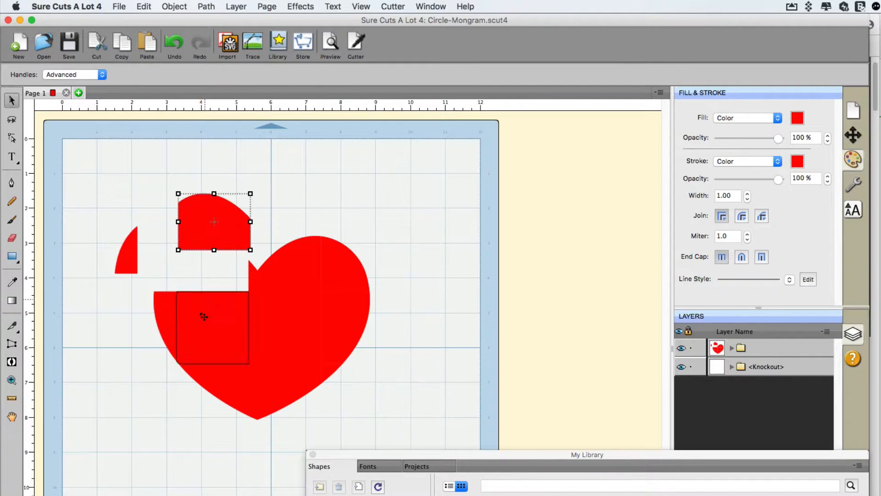
{"action": "left_click_drag", "start_coordinate": [212, 328], "coordinate": [186, 300]}
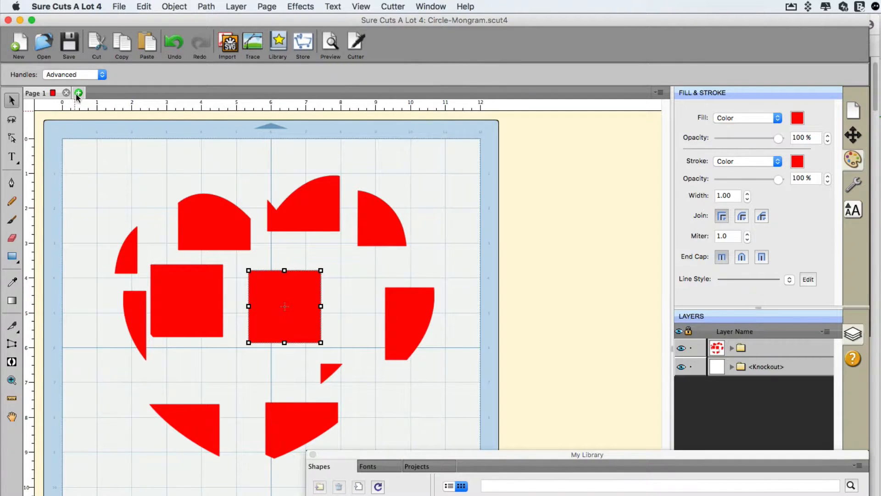
{"action": "mouse_move", "coordinate": [78, 94]}
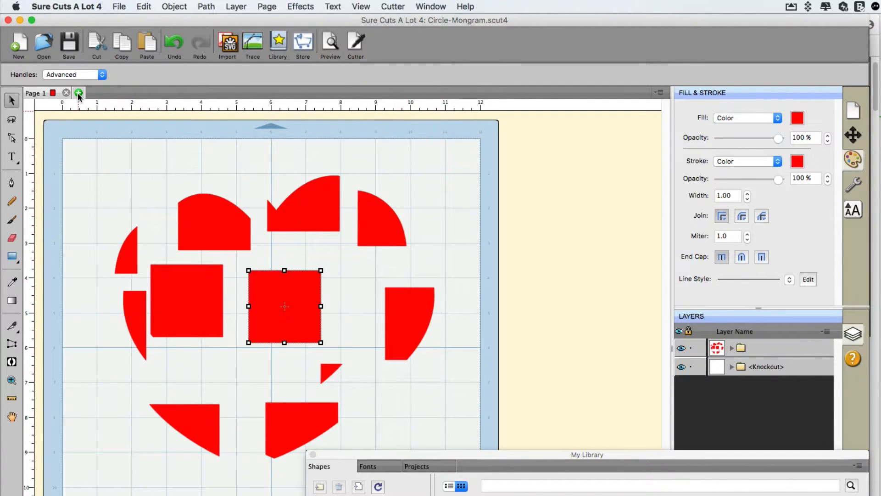
Add a new page to the project, confirming Page 4 with OK.
{"action": "left_click", "coordinate": [78, 93]}
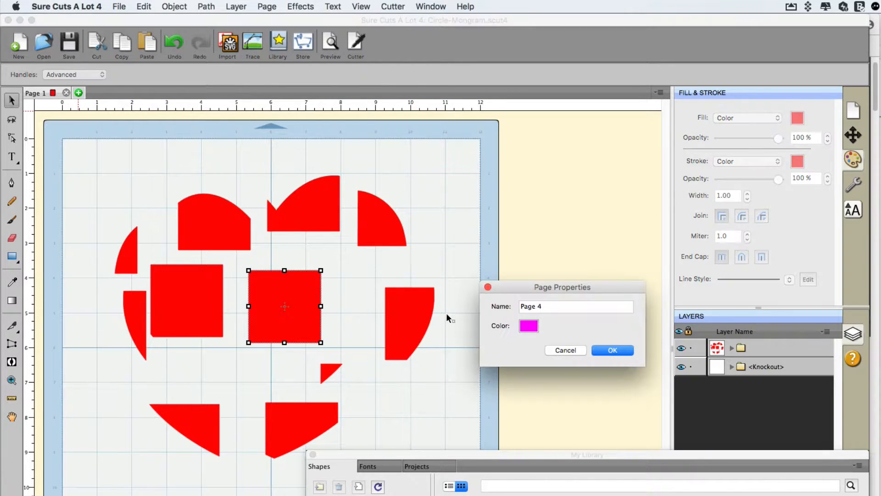
{"action": "left_click", "coordinate": [613, 350]}
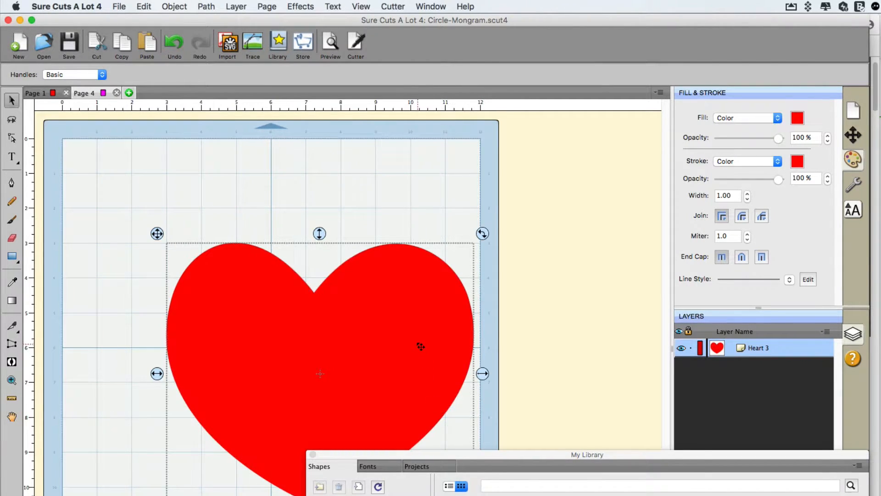
{"action": "mouse_move", "coordinate": [405, 342]}
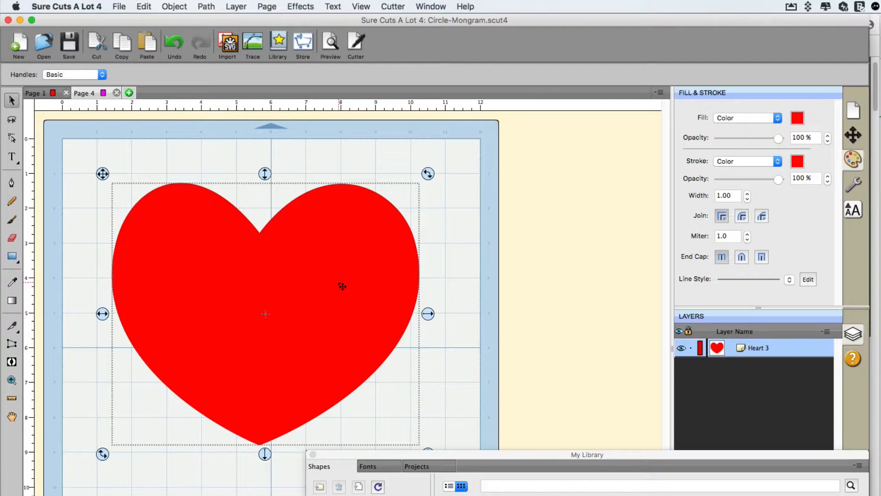
{"action": "mouse_move", "coordinate": [230, 320]}
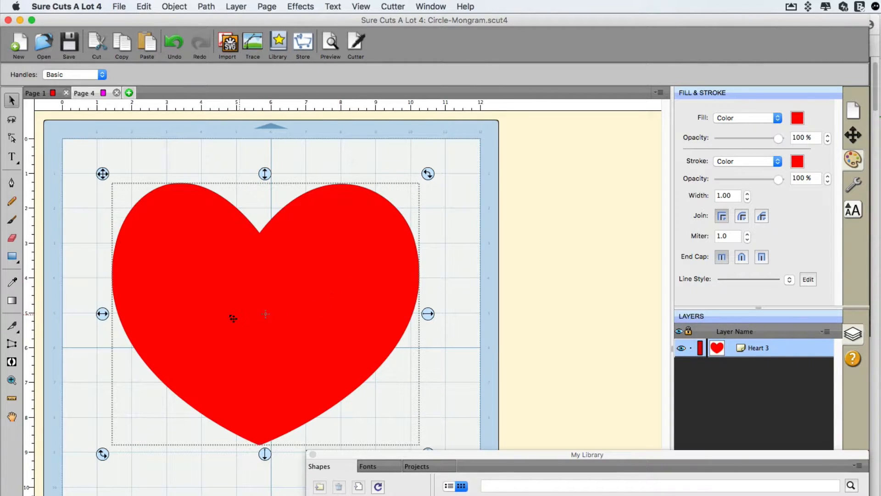
{"action": "mouse_move", "coordinate": [347, 311]}
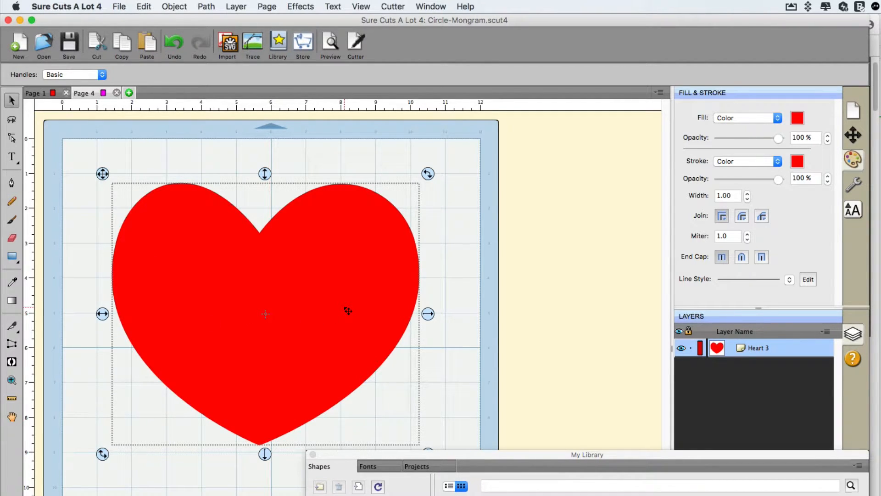
{"action": "mouse_move", "coordinate": [289, 292]}
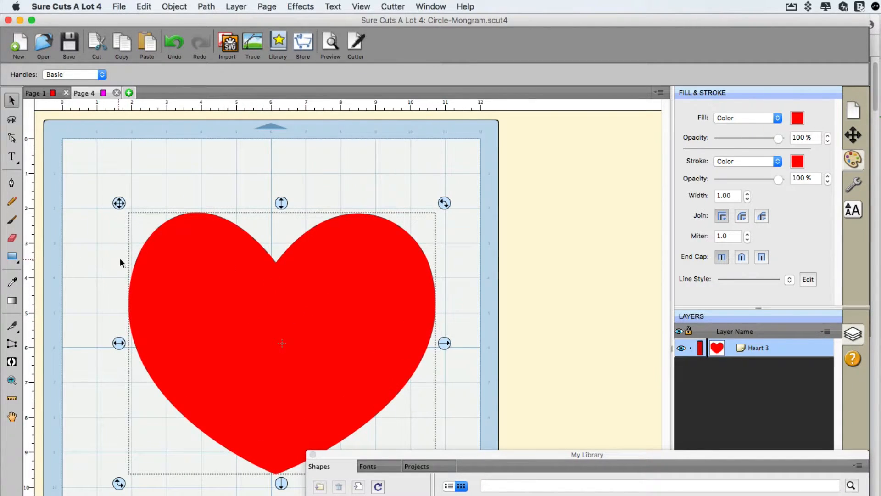
{"action": "mouse_move", "coordinate": [159, 291]}
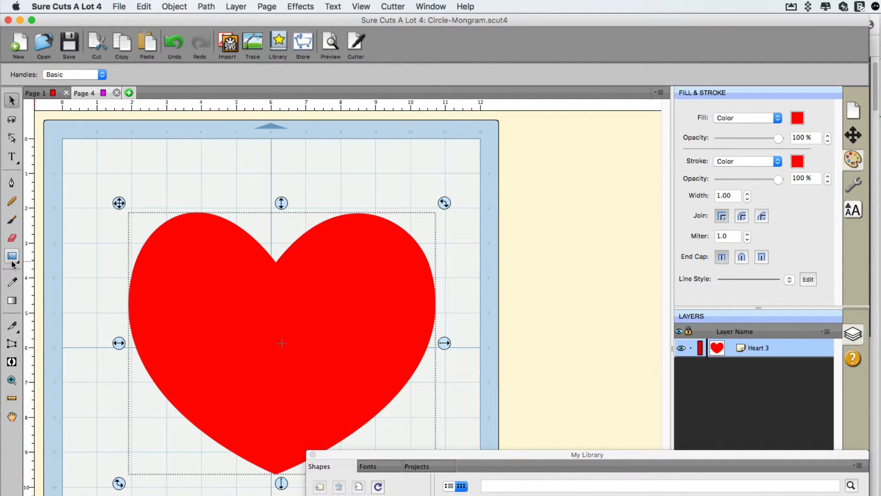
Draw a small square with the Rectangle tool at the mat's top-left.
{"action": "left_click", "coordinate": [12, 256]}
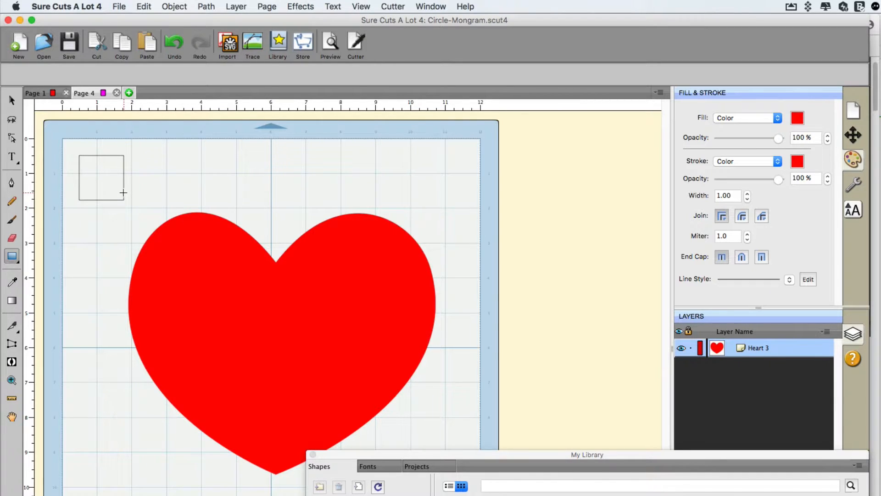
{"action": "left_click_drag", "start_coordinate": [122, 192], "coordinate": [139, 214]}
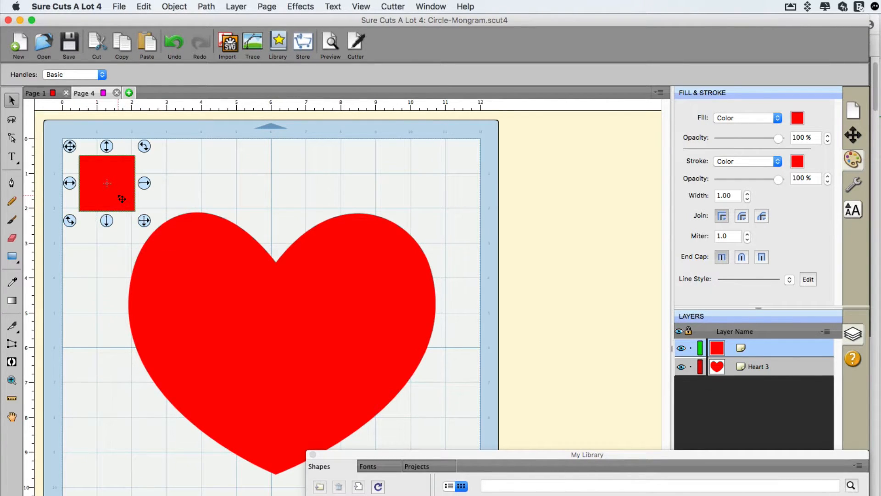
{"action": "mouse_move", "coordinate": [185, 251]}
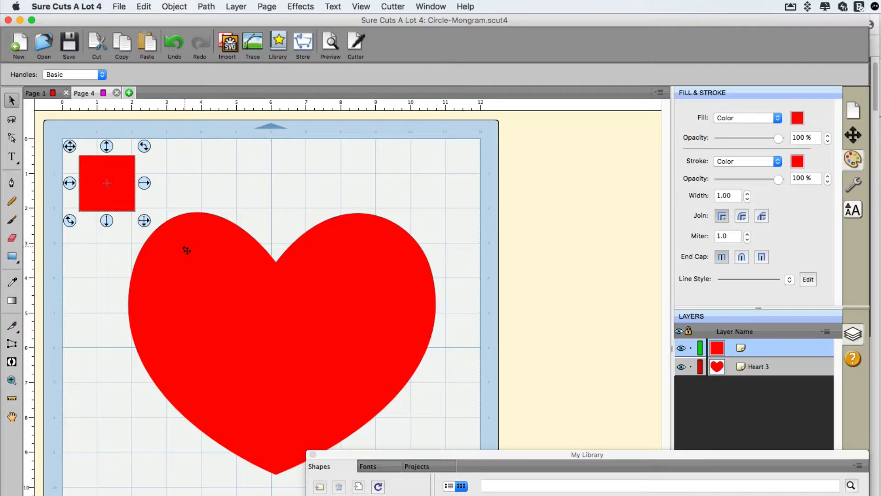
{"action": "mouse_move", "coordinate": [126, 366]}
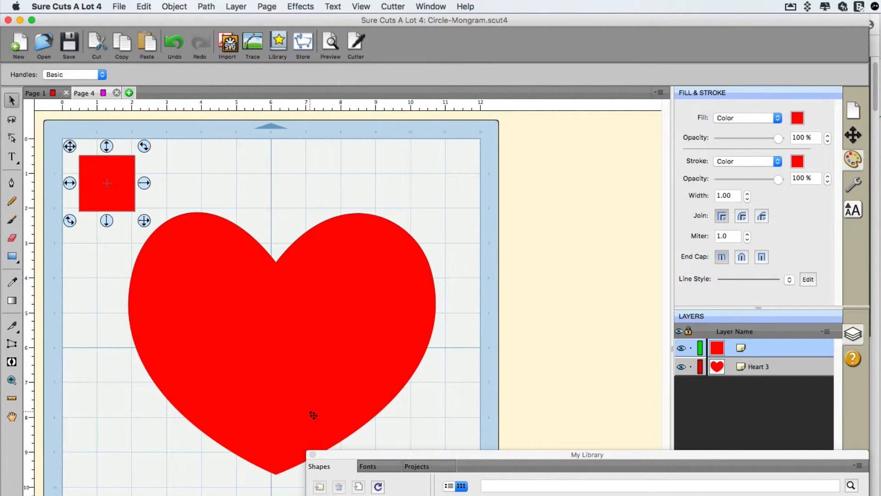
{"action": "mouse_move", "coordinate": [104, 202]}
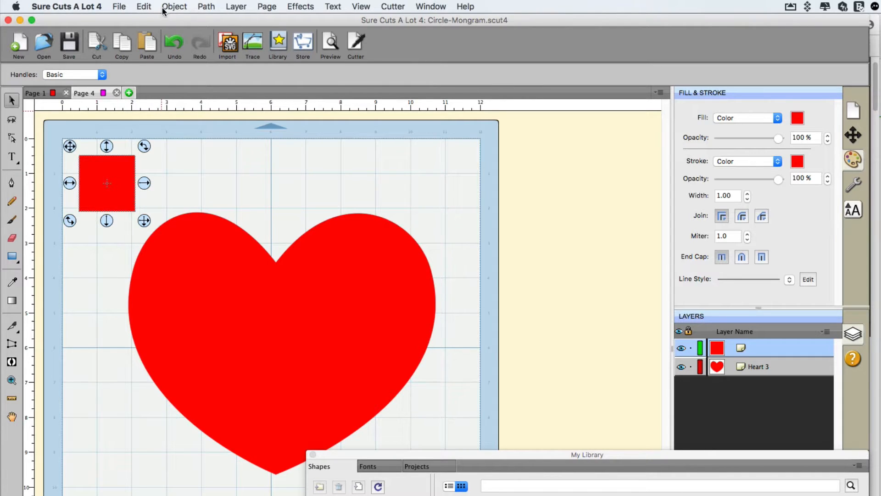
Duplicate the square into a grouped 7-column, 6-row grid spaced 0.001 in apart.
{"action": "left_click", "coordinate": [173, 7]}
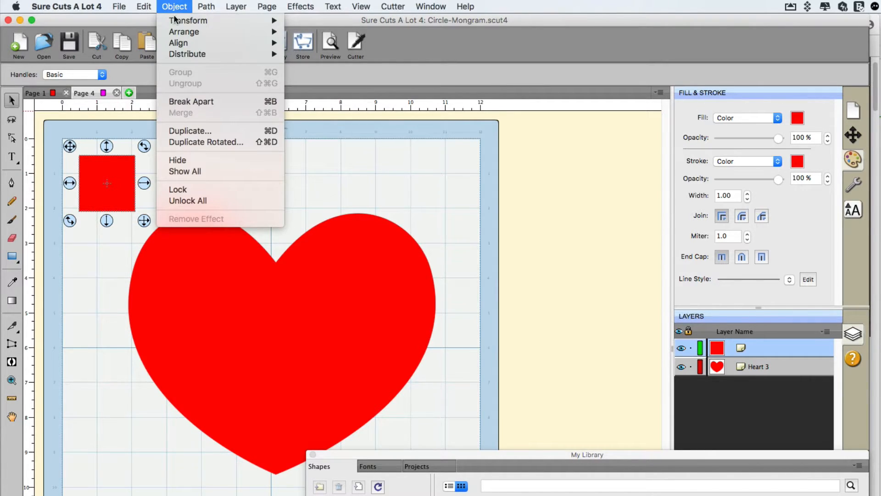
{"action": "left_click", "coordinate": [190, 131]}
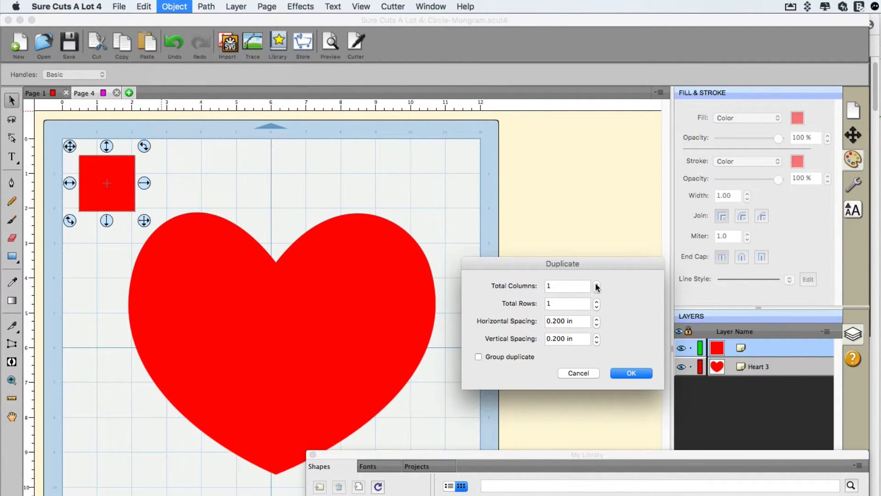
{"action": "left_click", "coordinate": [596, 283]}
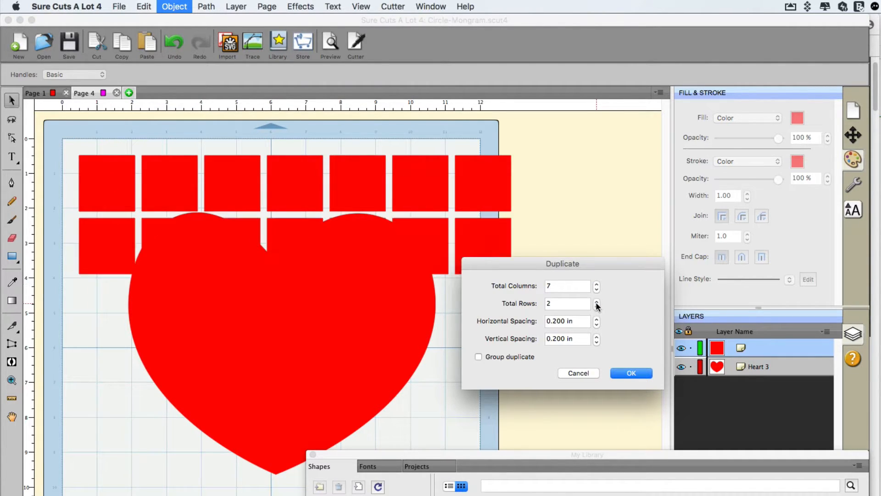
{"action": "left_click", "coordinate": [597, 301]}
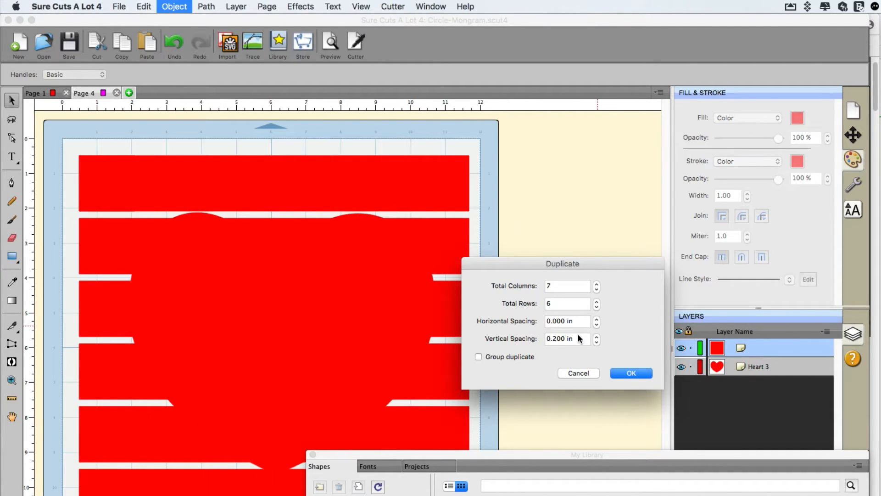
{"action": "left_click", "coordinate": [596, 341]}
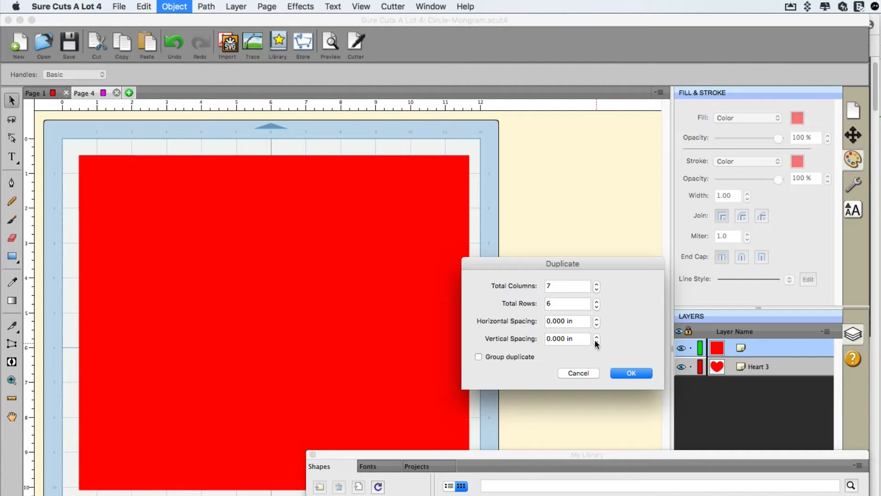
{"action": "left_click", "coordinate": [568, 321]}
{"action": "type", "text": "0.001"}
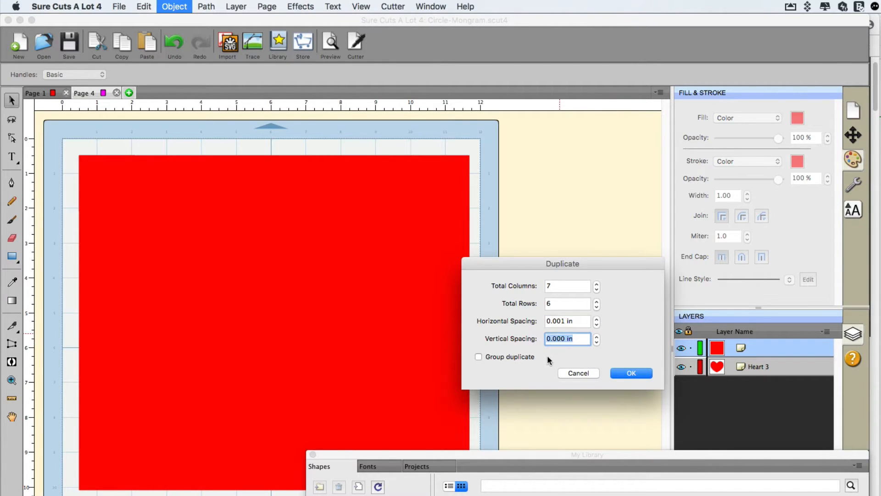
{"action": "left_click", "coordinate": [568, 338]}
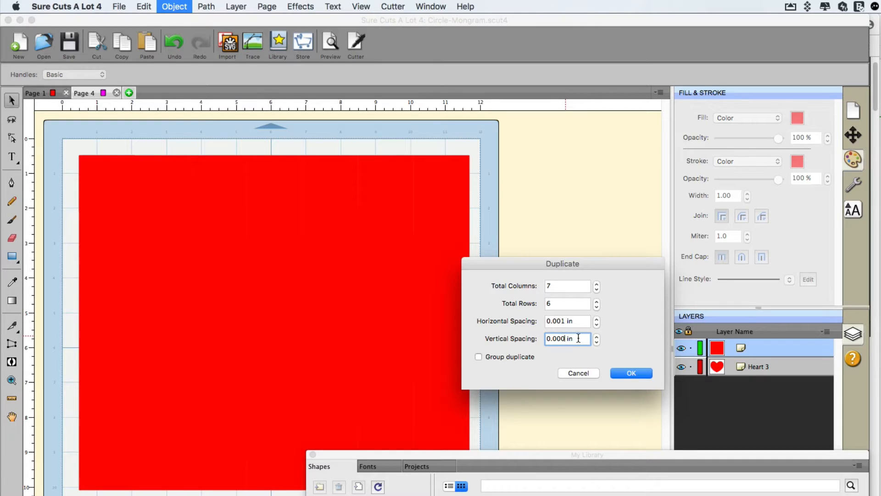
{"action": "type", "text": "0.001 in"}
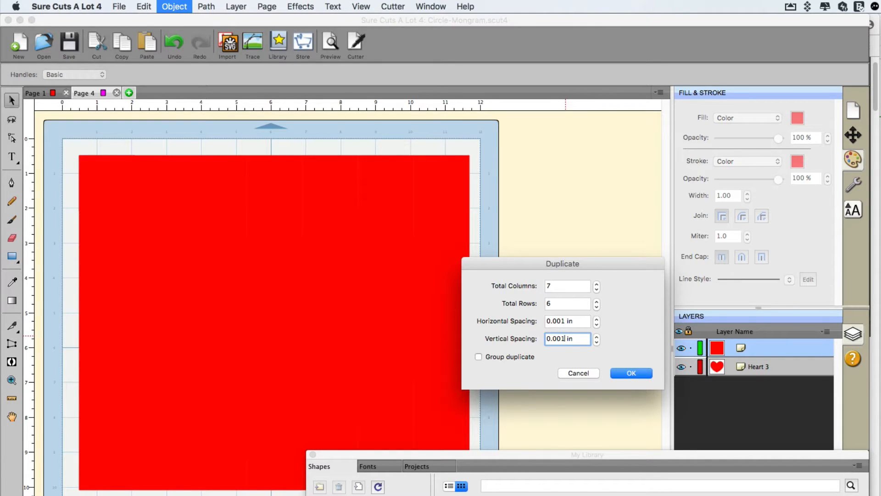
{"action": "mouse_move", "coordinate": [478, 357]}
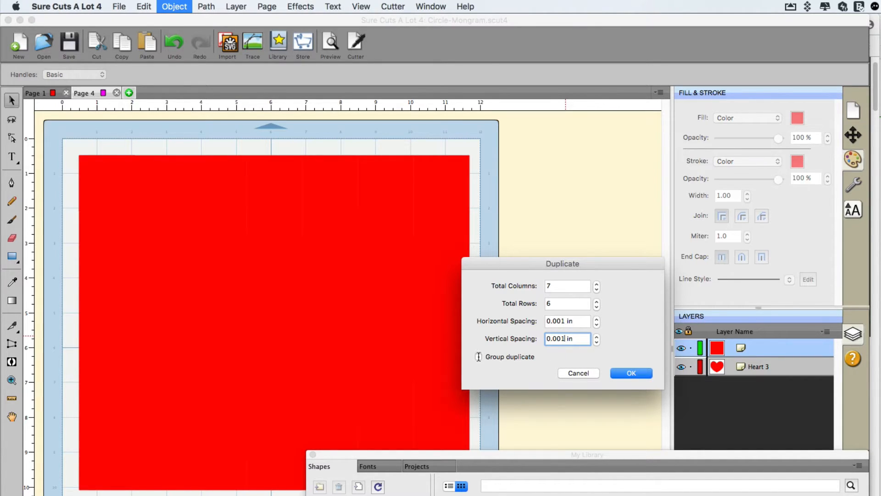
{"action": "left_click", "coordinate": [478, 357]}
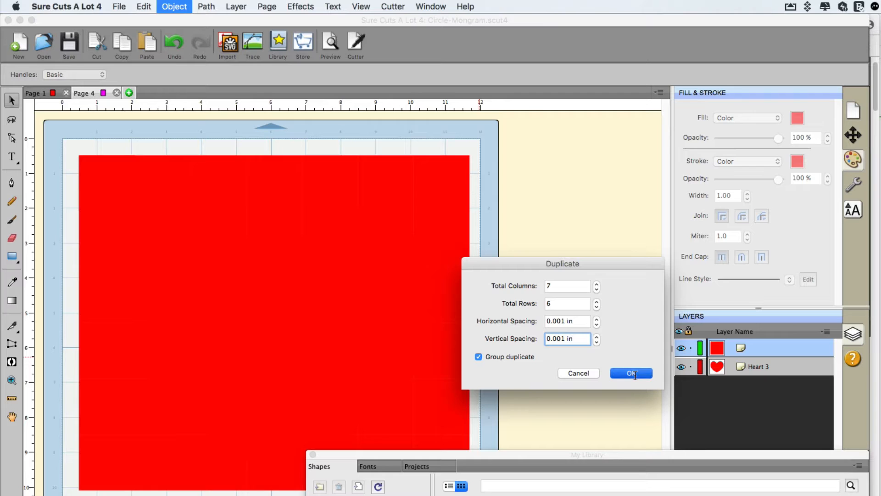
{"action": "left_click", "coordinate": [631, 372]}
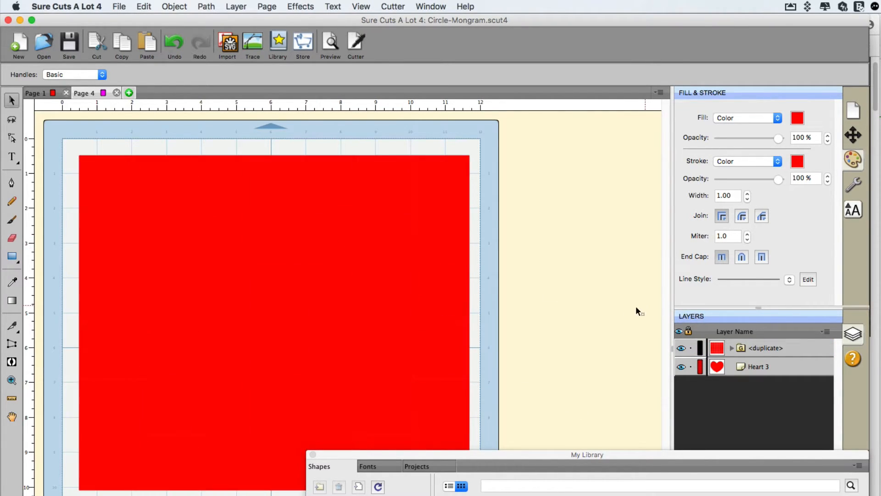
Select the square grid group and apply Object > Merge.
{"action": "left_click", "coordinate": [769, 348]}
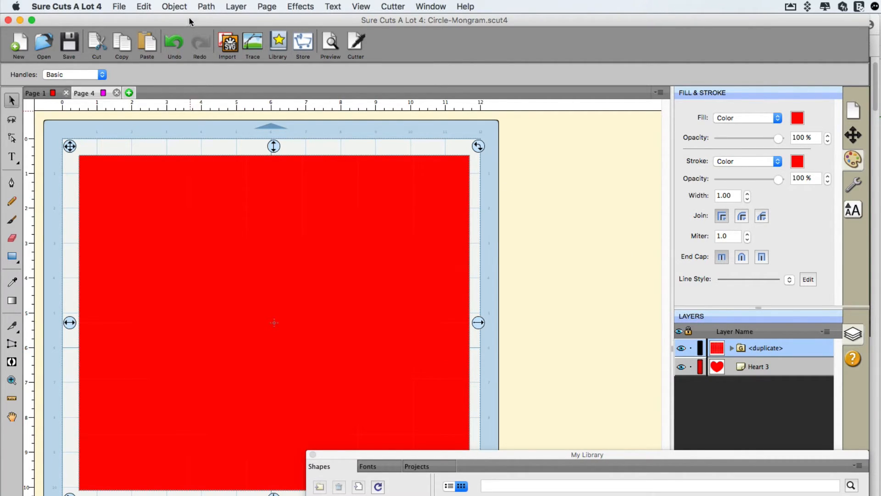
{"action": "left_click", "coordinate": [174, 6]}
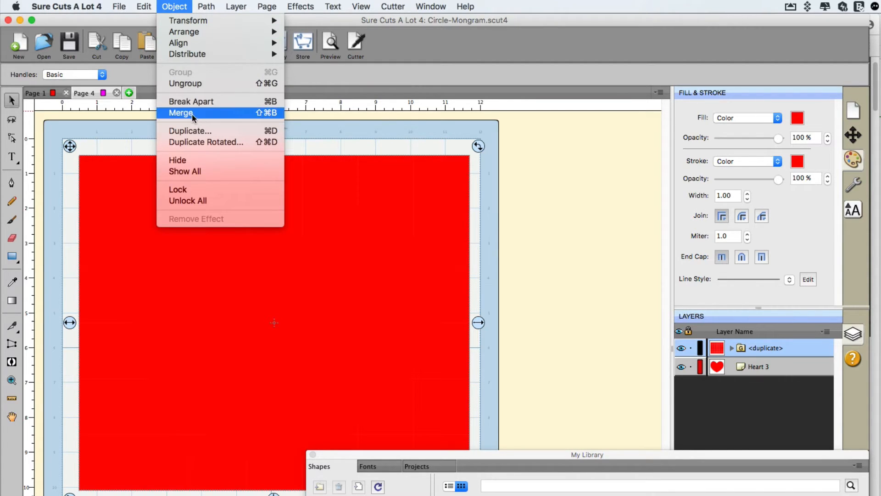
{"action": "left_click", "coordinate": [181, 113]}
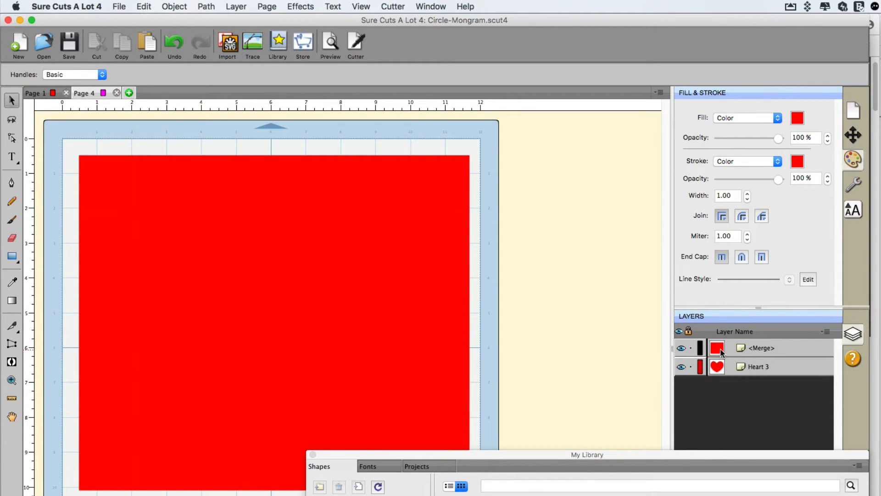
Select the <Merge> layer and set its fill colour to gray.
{"action": "left_click", "coordinate": [716, 372]}
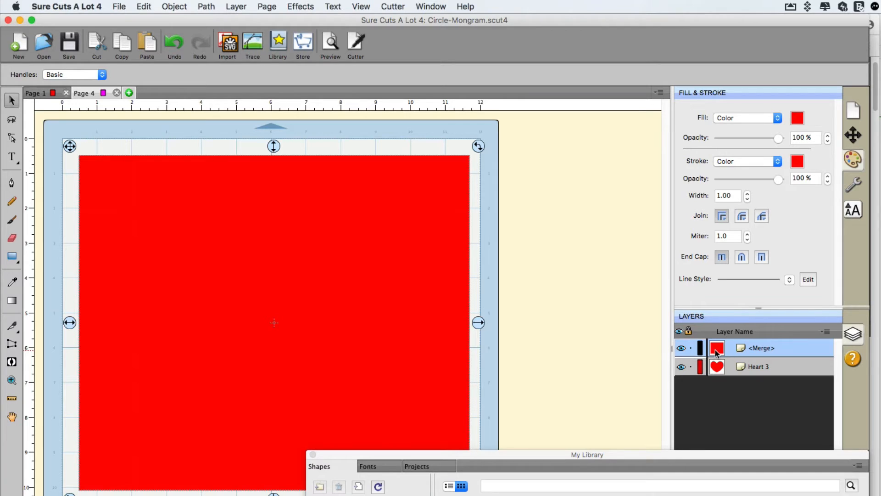
{"action": "left_click", "coordinate": [797, 117]}
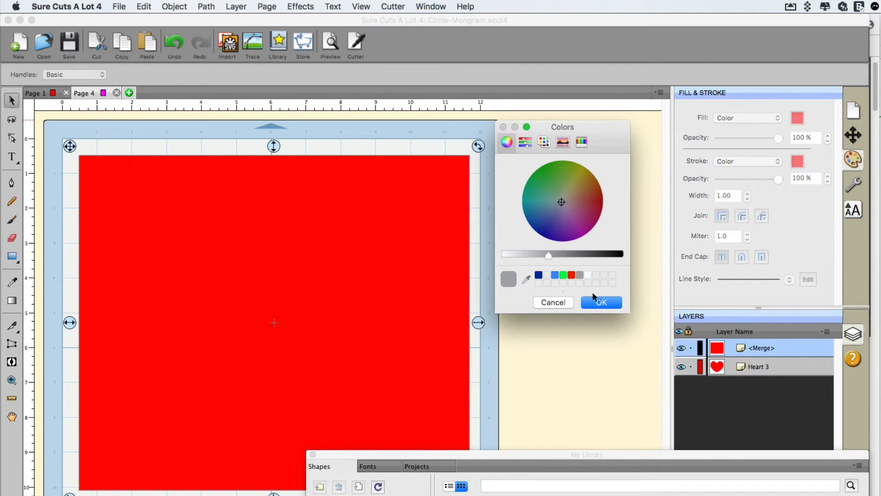
{"action": "left_click", "coordinate": [601, 302]}
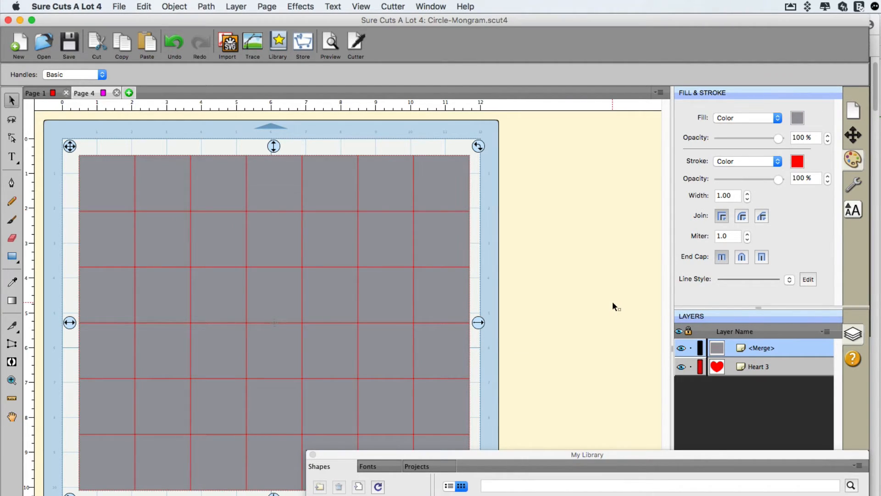
{"action": "mouse_move", "coordinate": [656, 302]}
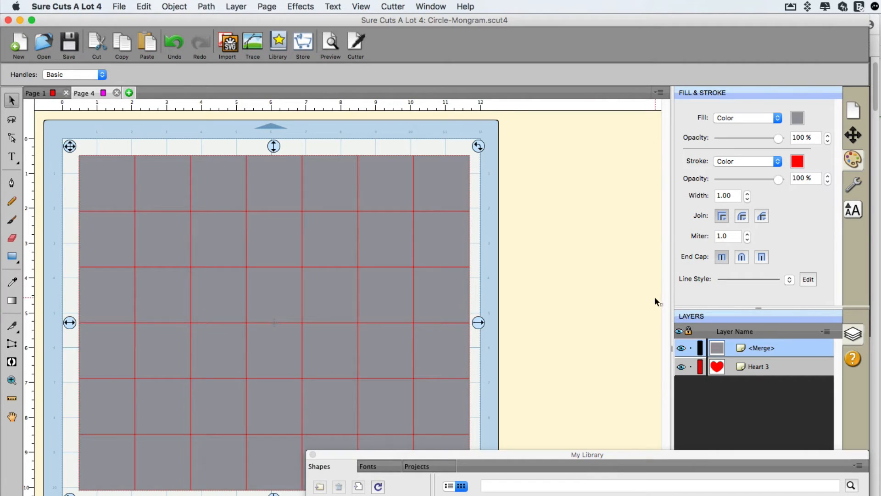
{"action": "mouse_move", "coordinate": [646, 289]}
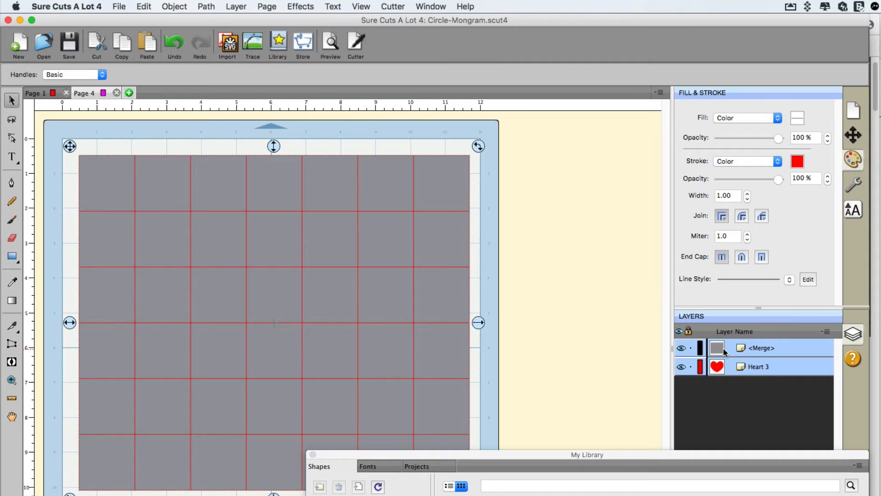
{"action": "mouse_move", "coordinate": [405, 41]}
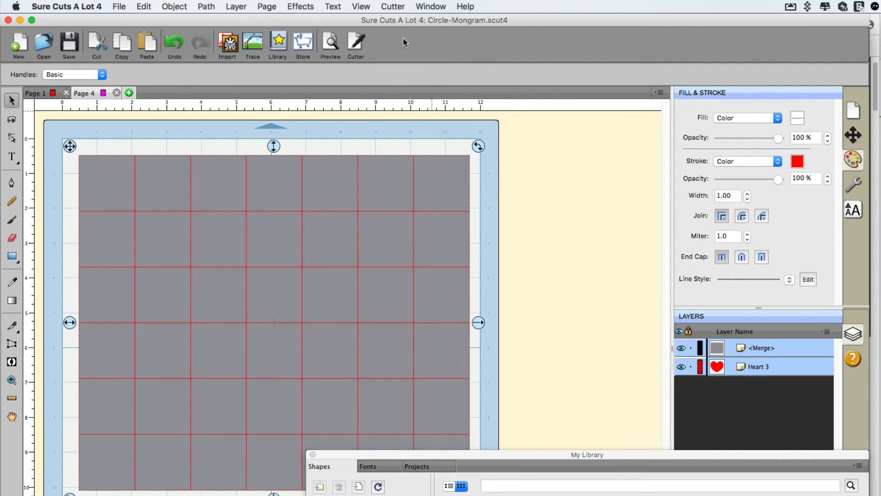
Apply Effects > Knockout to the heart and grid, previewing before confirming.
{"action": "left_click", "coordinate": [300, 7]}
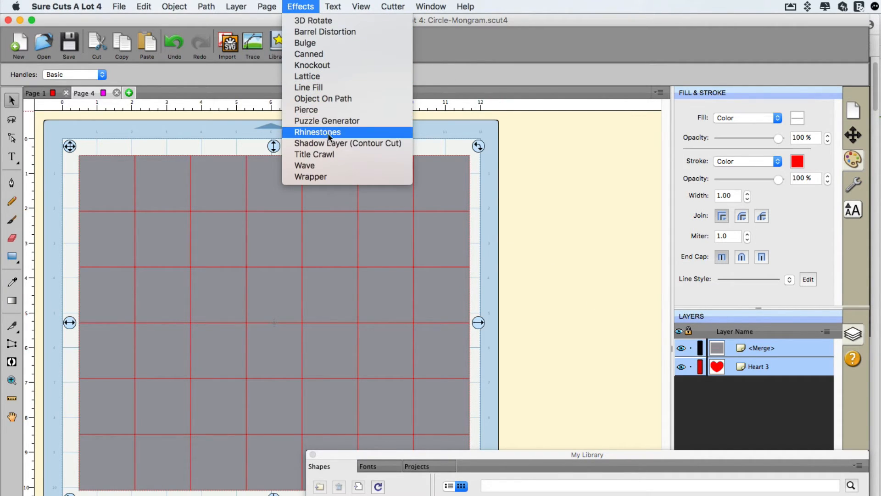
{"action": "left_click", "coordinate": [312, 65]}
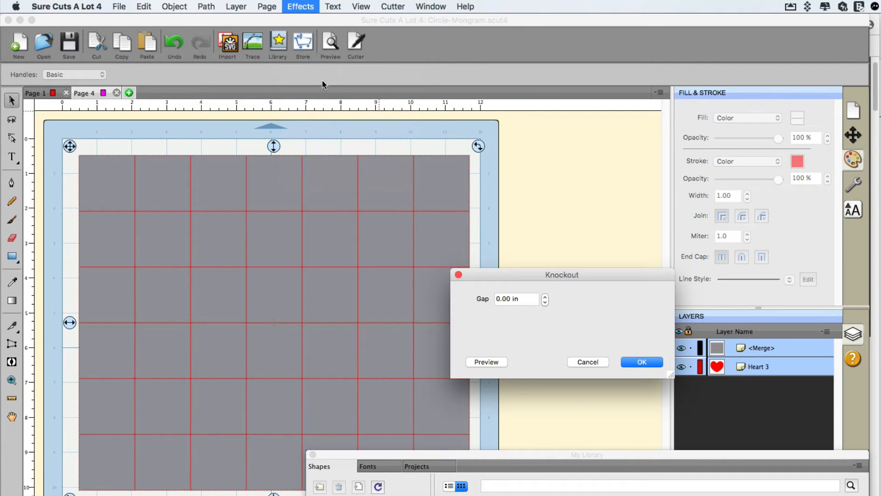
{"action": "mouse_move", "coordinate": [510, 354]}
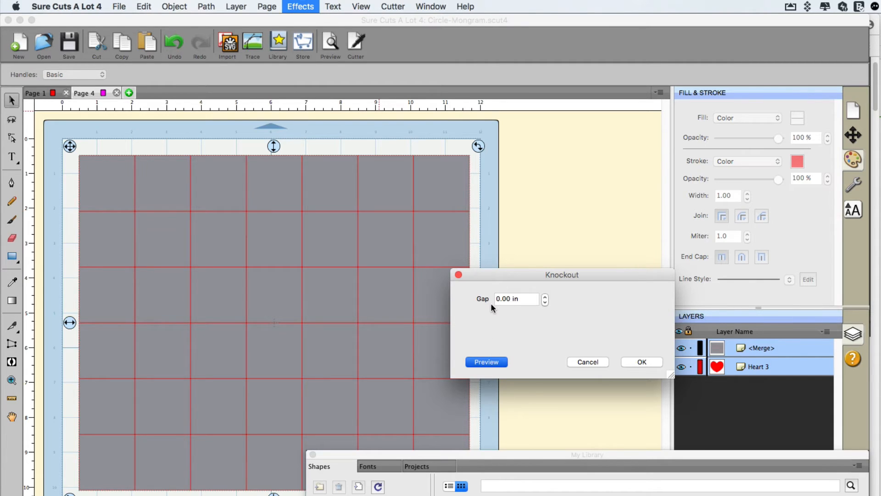
{"action": "left_click", "coordinate": [486, 362]}
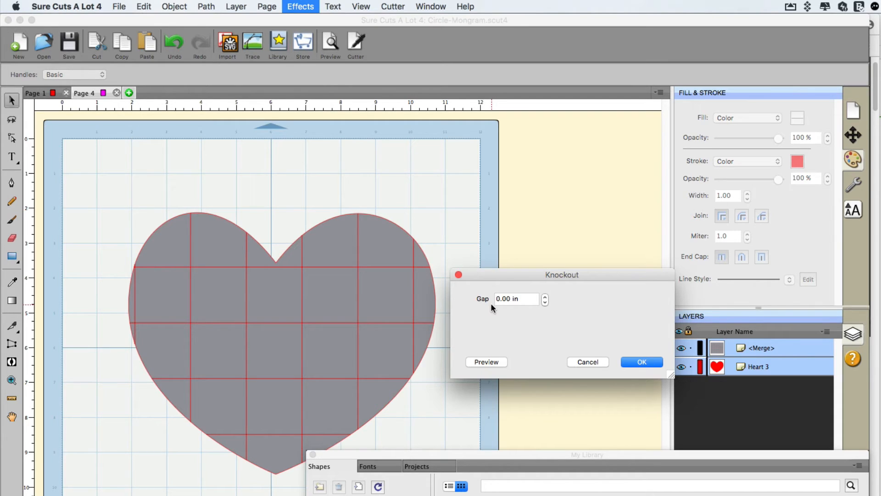
{"action": "left_click", "coordinate": [642, 362]}
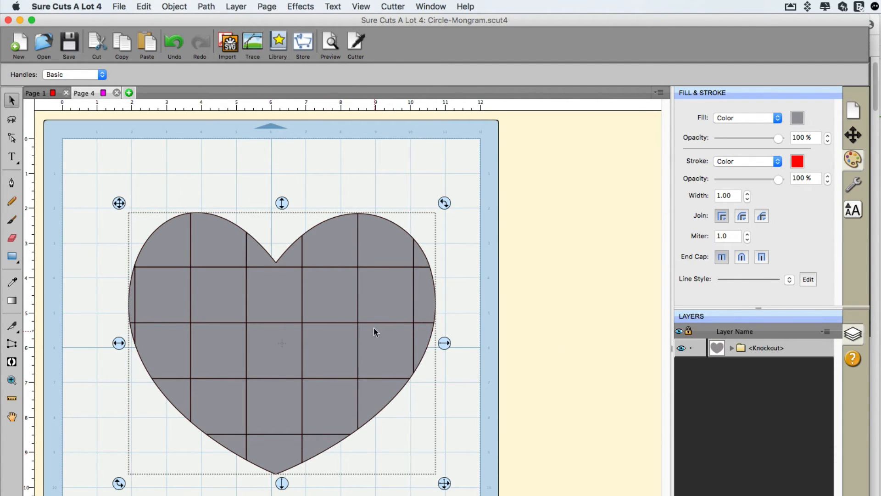
Release the knockout, clear the leftover <Knockout> layer, and drag a top tile away.
{"action": "right_click", "coordinate": [375, 332]}
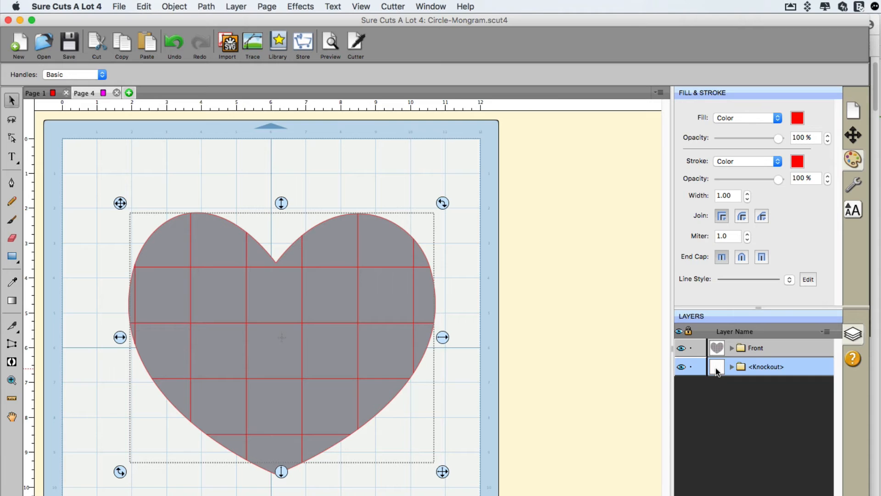
{"action": "left_click", "coordinate": [680, 347]}
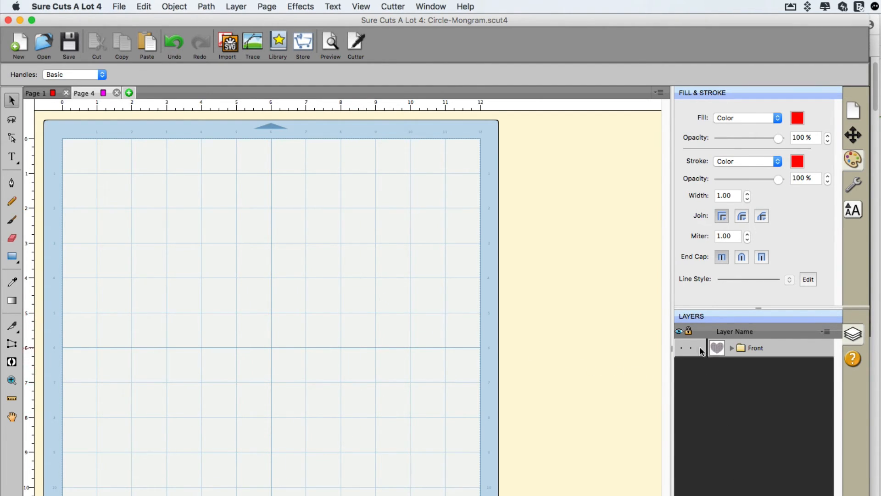
{"action": "left_click", "coordinate": [684, 347]}
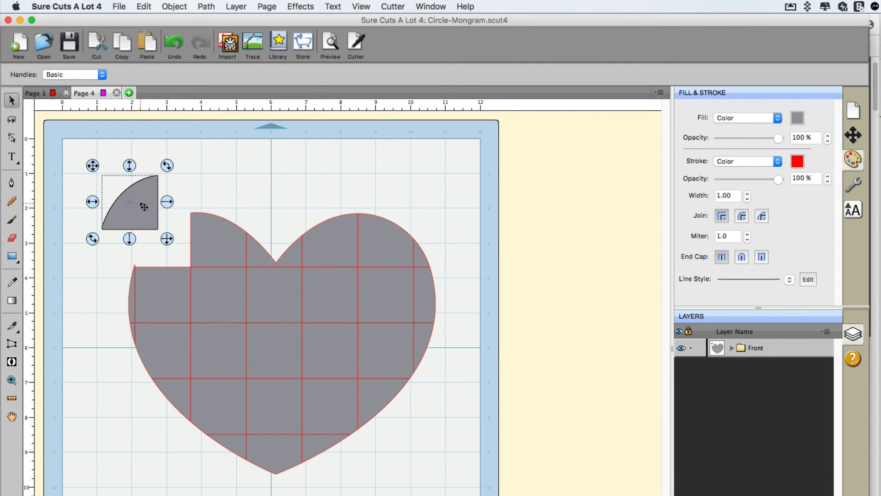
{"action": "left_click_drag", "start_coordinate": [130, 202], "coordinate": [270, 202]}
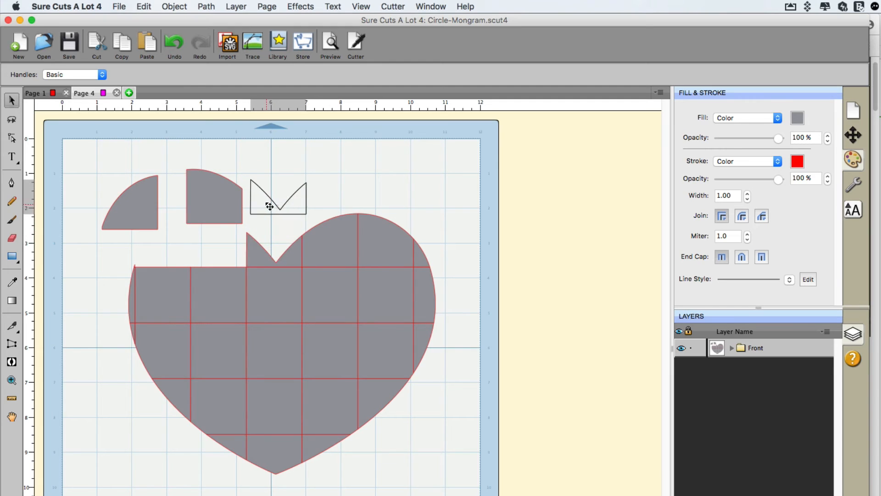